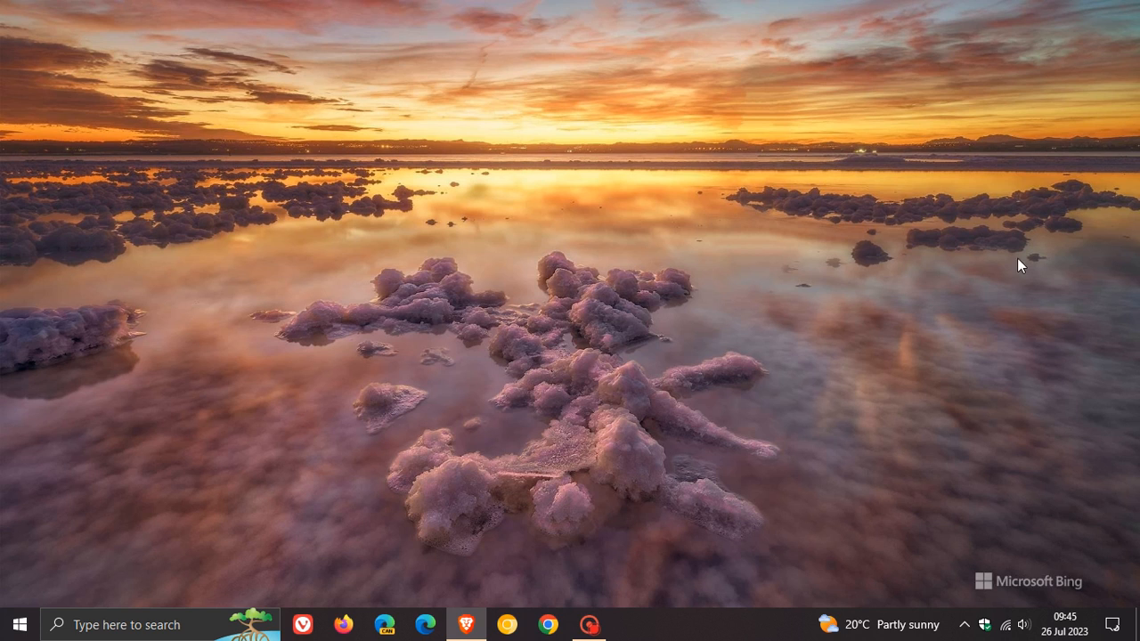
mouse_move(726, 281)
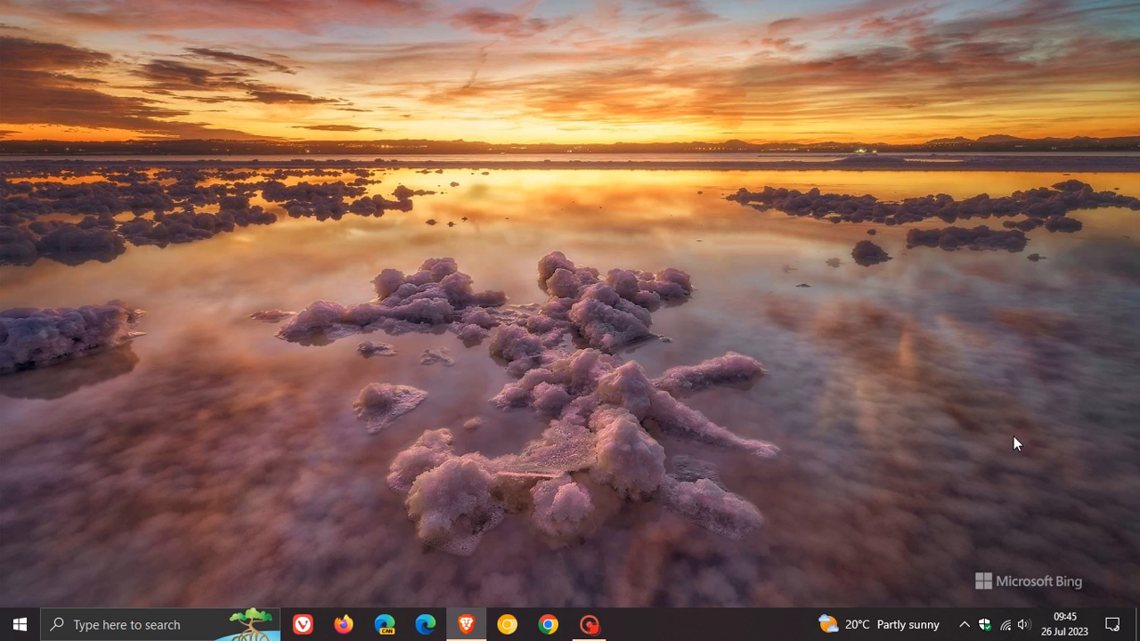
mouse_move(447, 339)
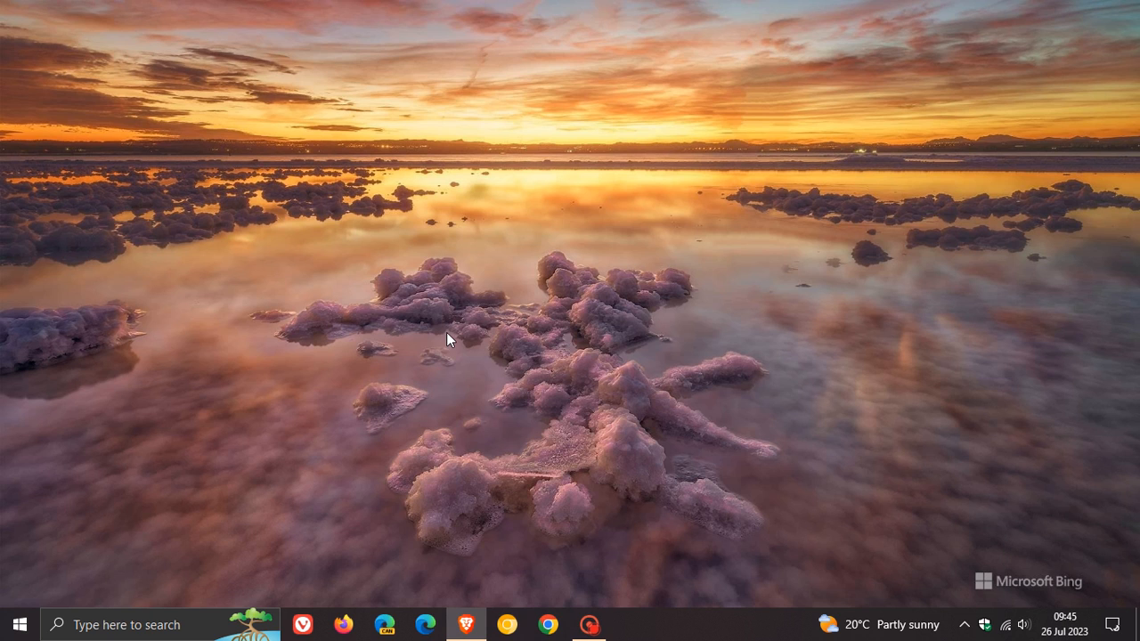
Go from Start to Settings, Update & Security, then dismiss the calendar panel
left_click(19, 623)
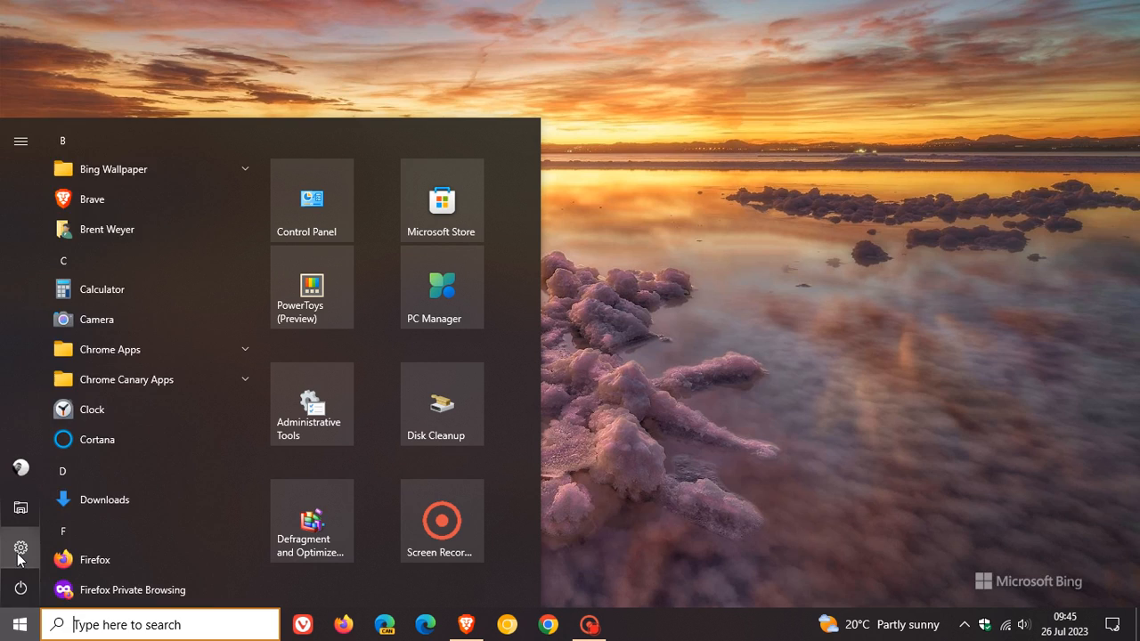
left_click(19, 547)
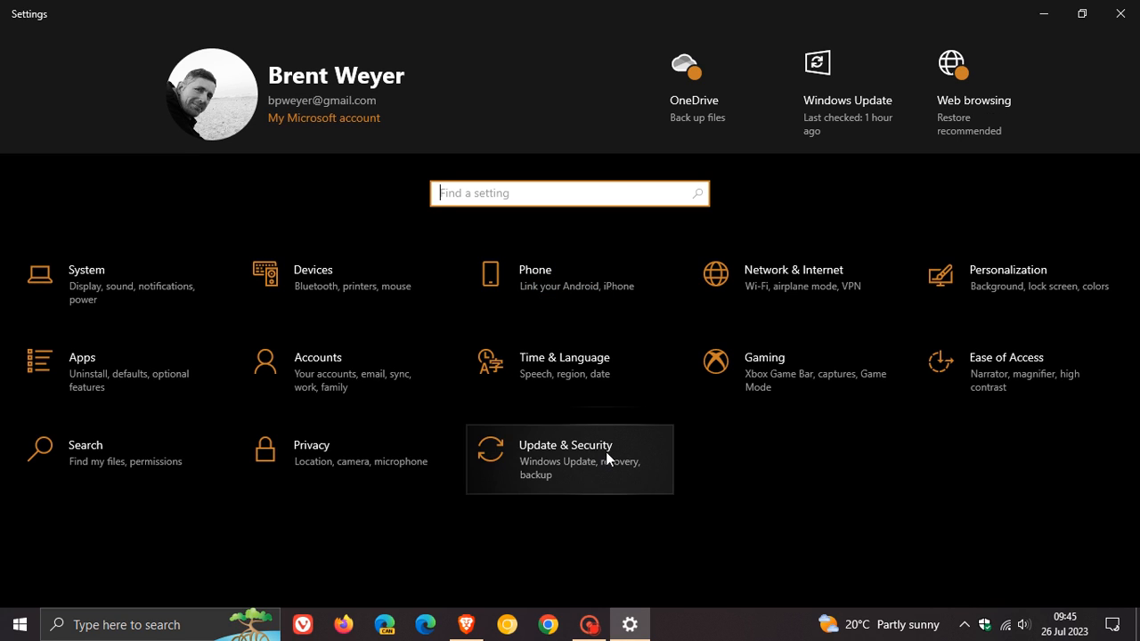
left_click(565, 459)
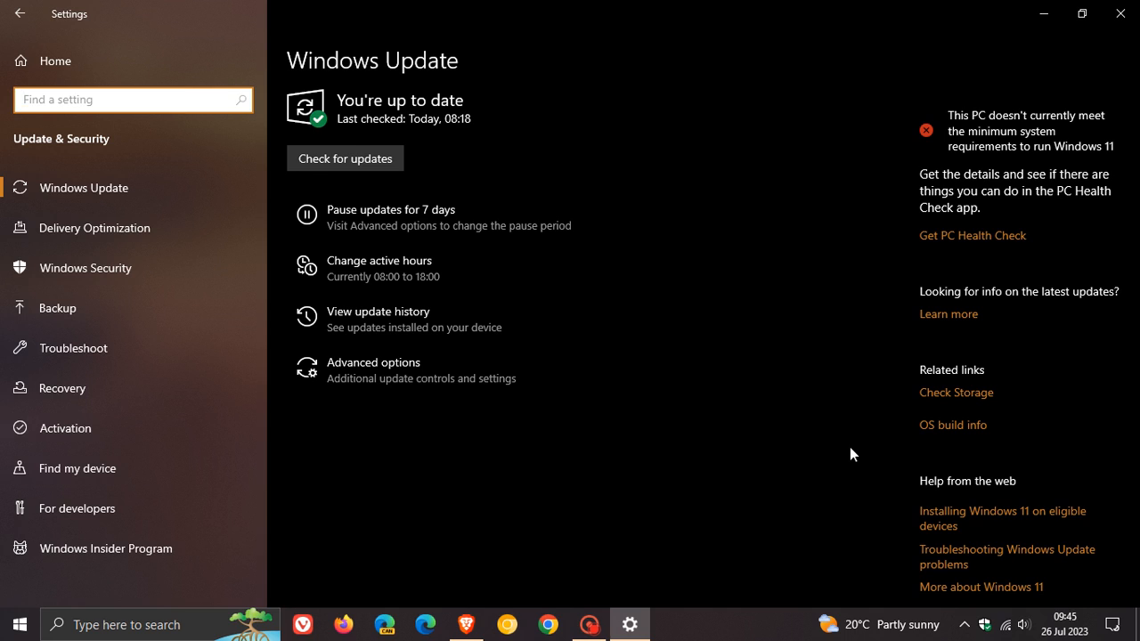
mouse_move(751, 426)
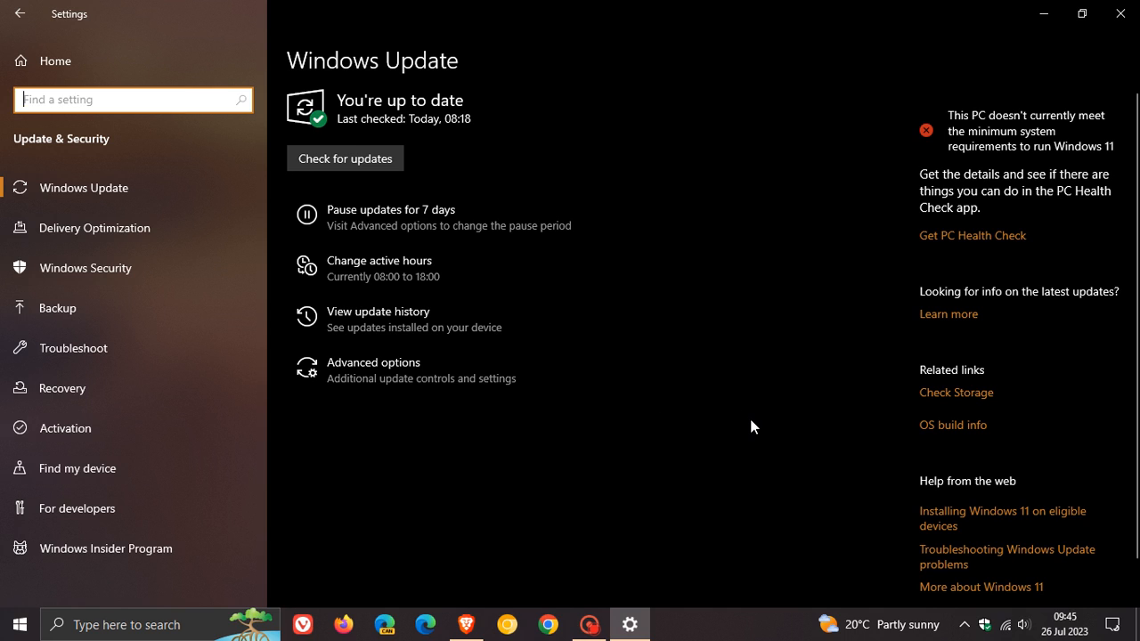
mouse_move(698, 60)
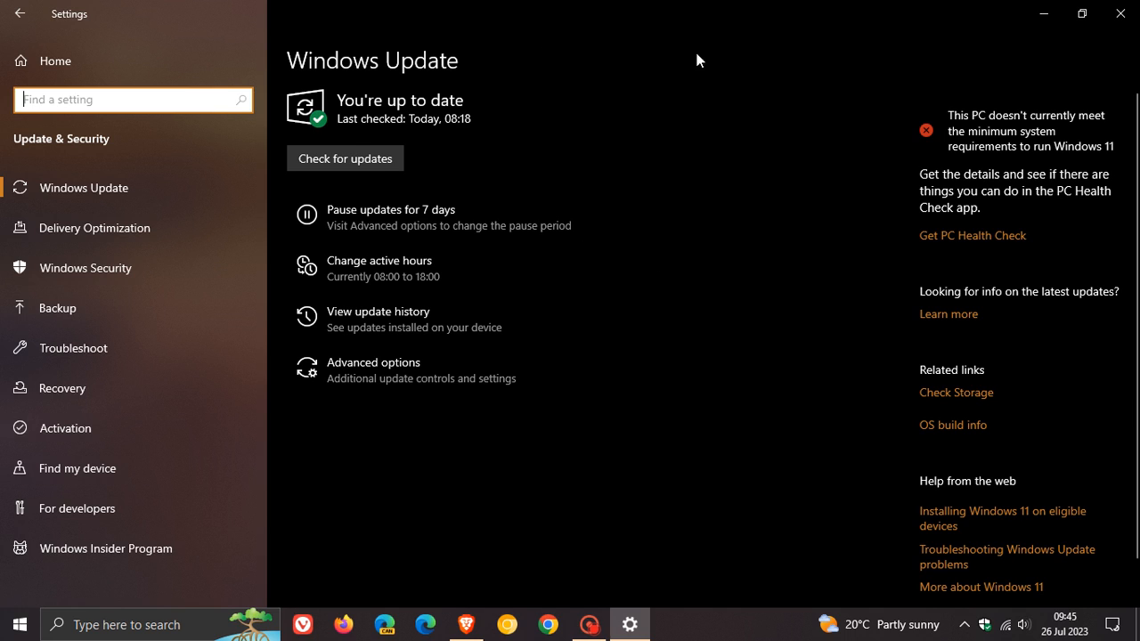
mouse_move(749, 149)
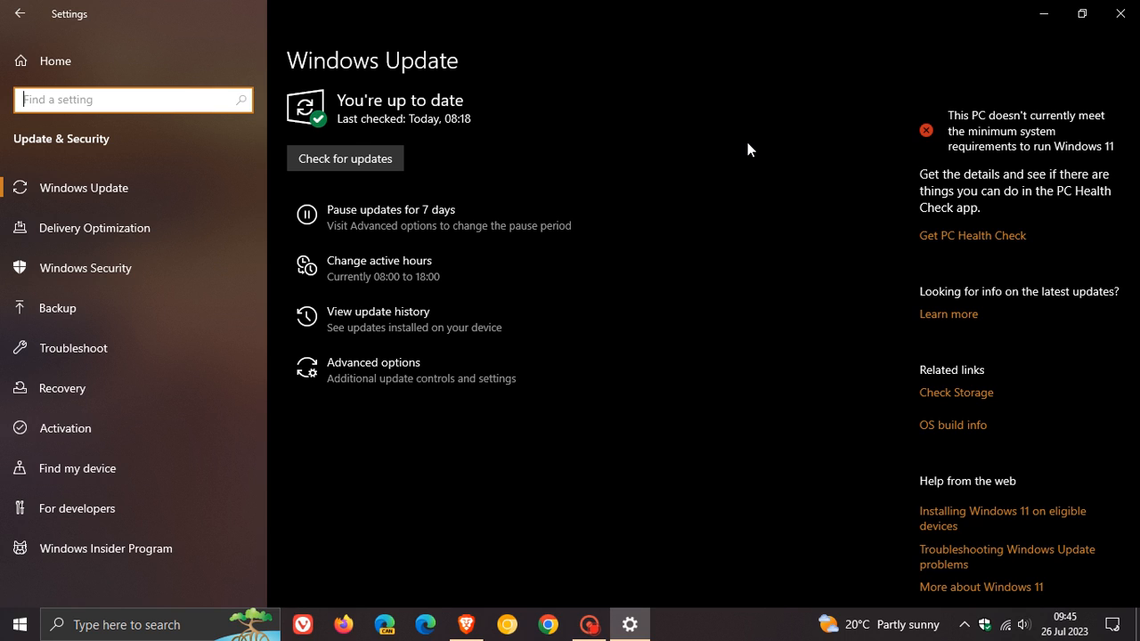
mouse_move(600, 133)
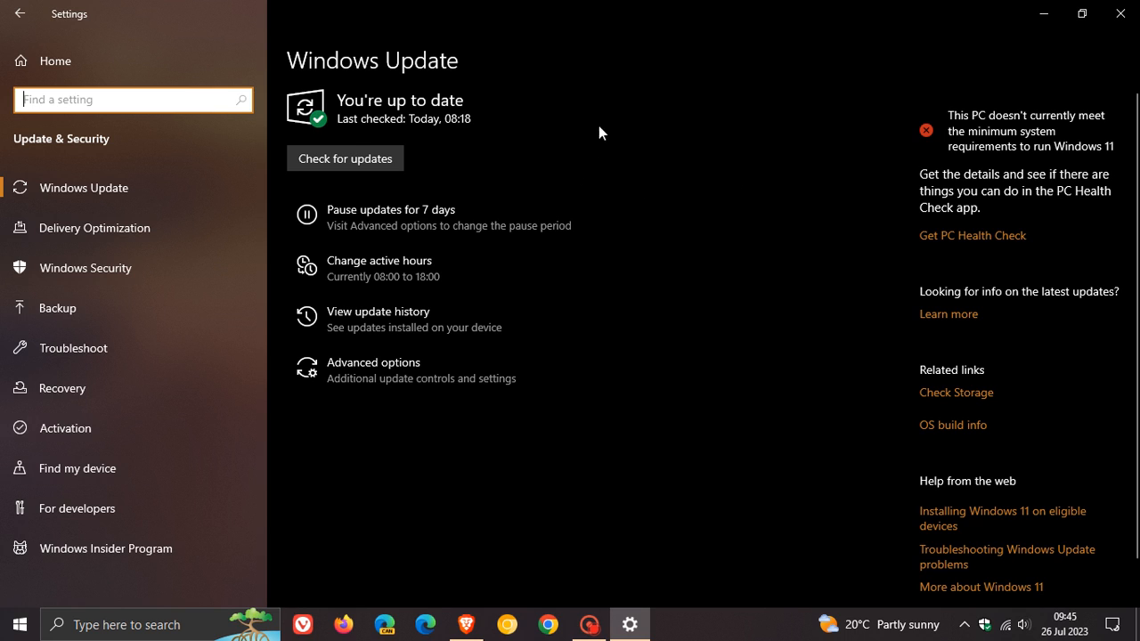
mouse_move(686, 138)
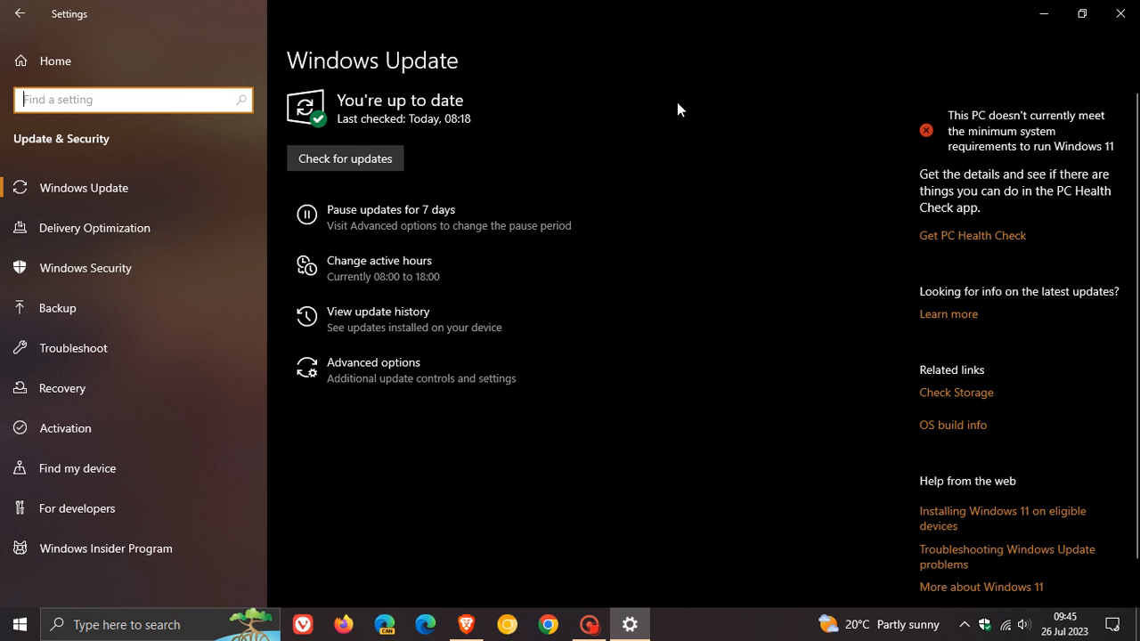
mouse_move(601, 187)
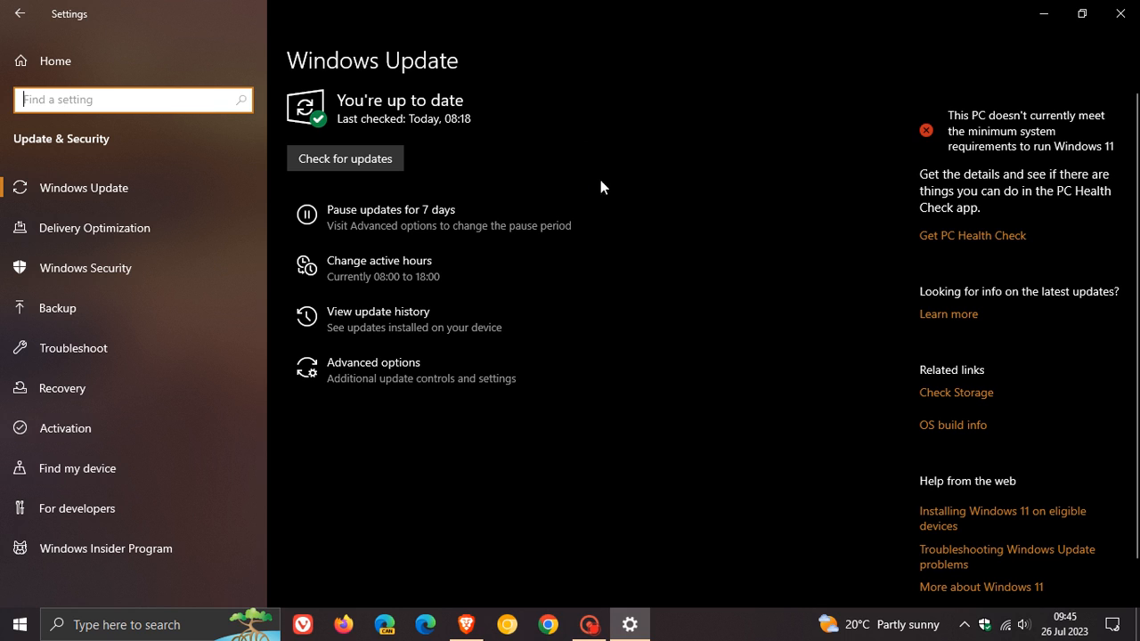
mouse_move(651, 146)
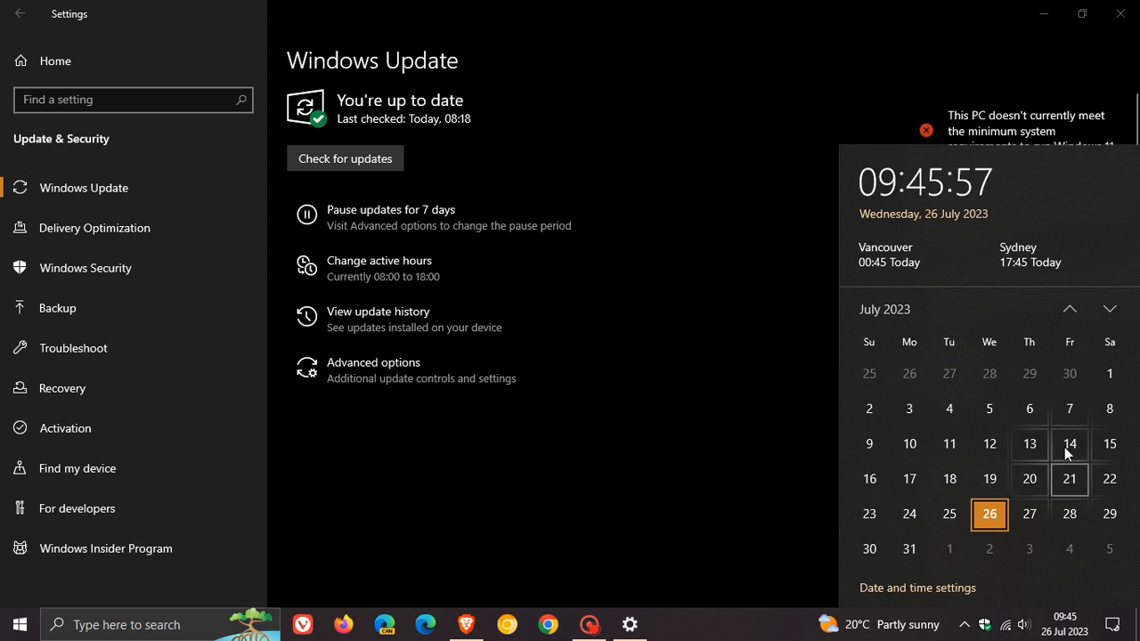
left_click(1109, 309)
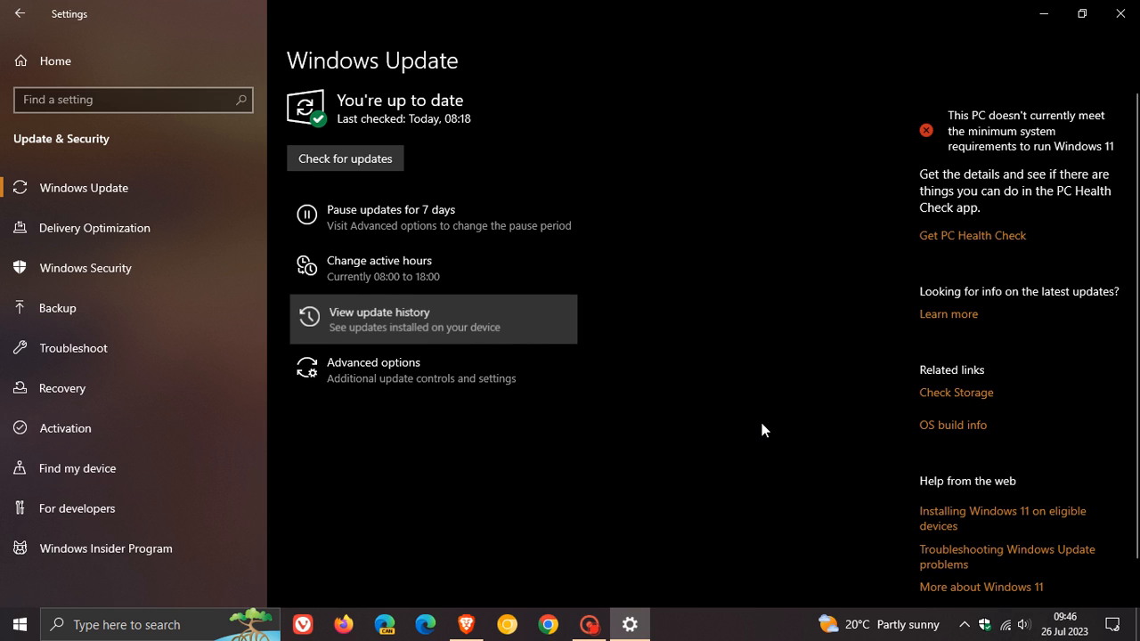
Open the update history and scroll through the quality updates to KB5028244
left_click(380, 318)
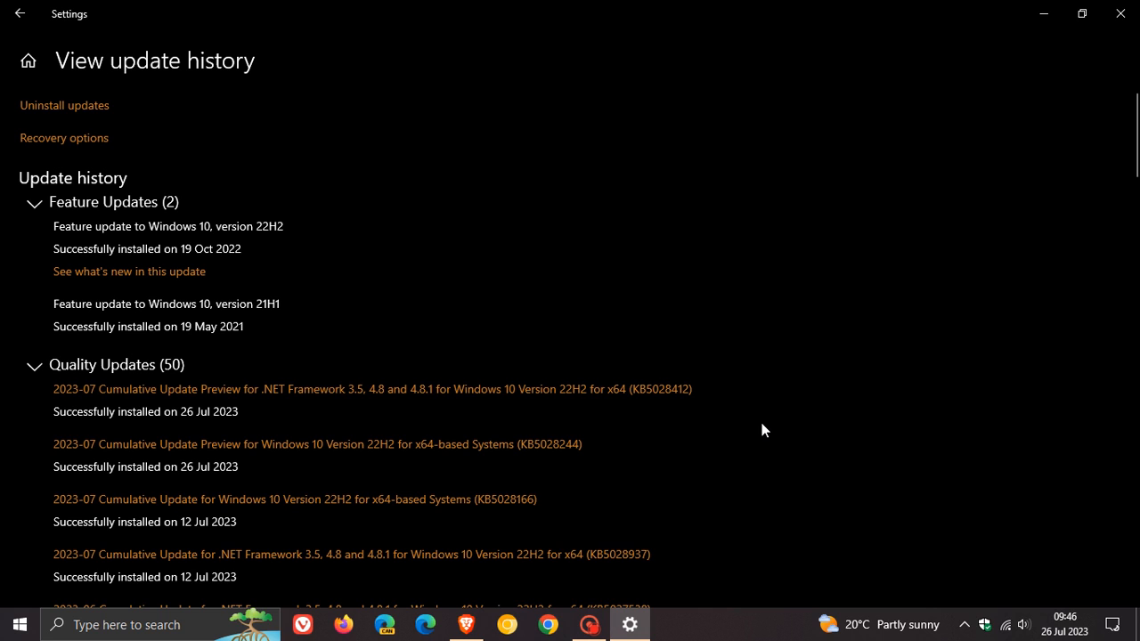
scroll("down", 3)
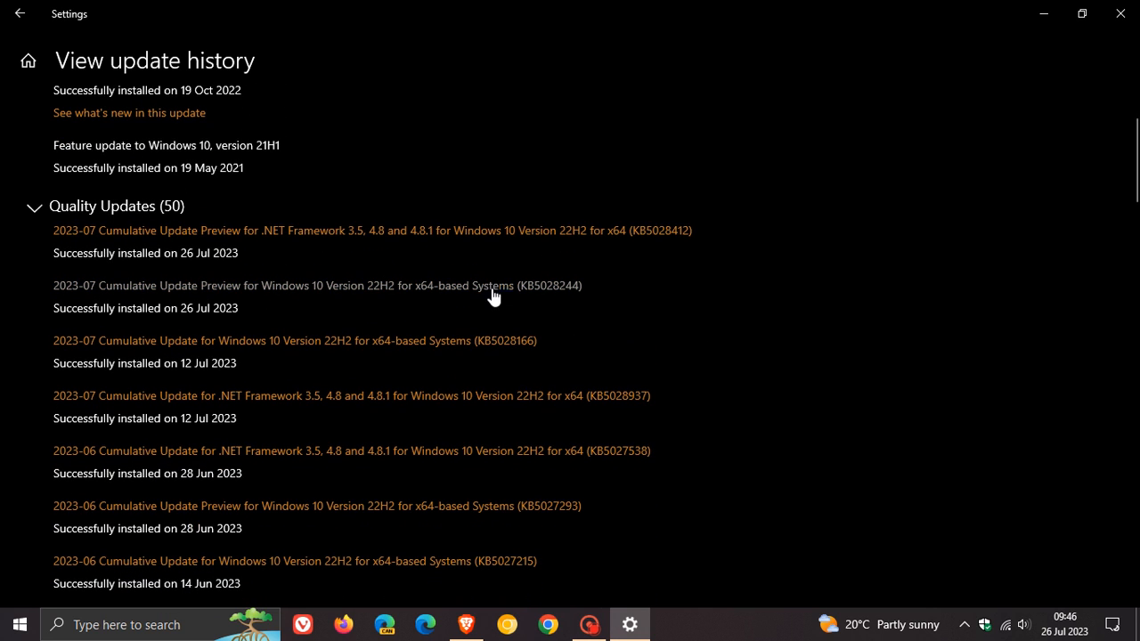
mouse_move(626, 322)
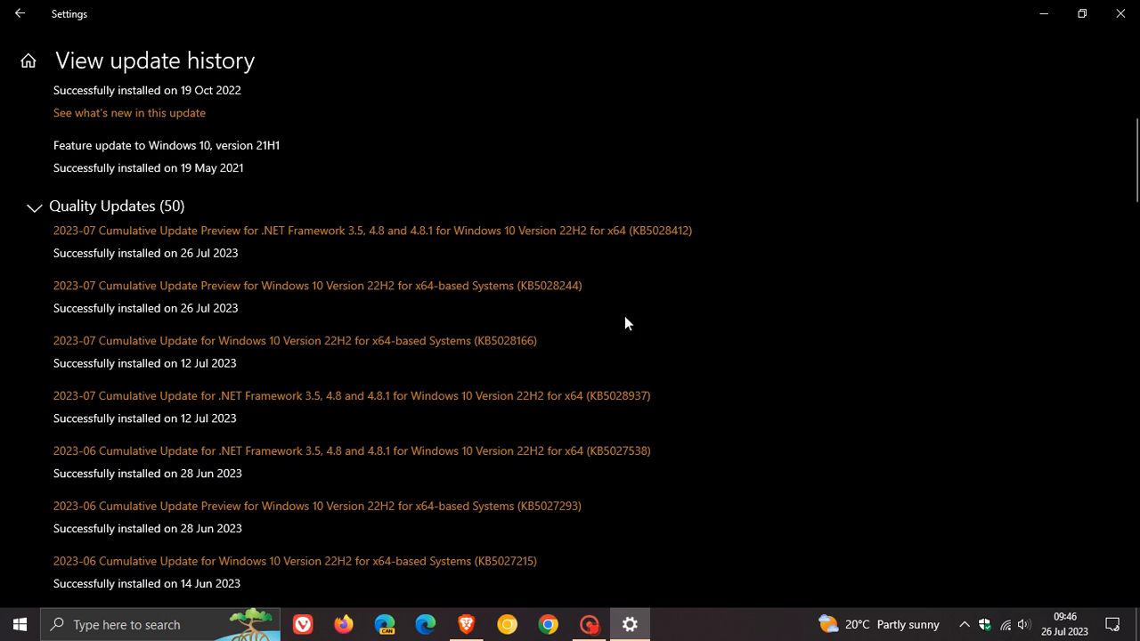
mouse_move(621, 318)
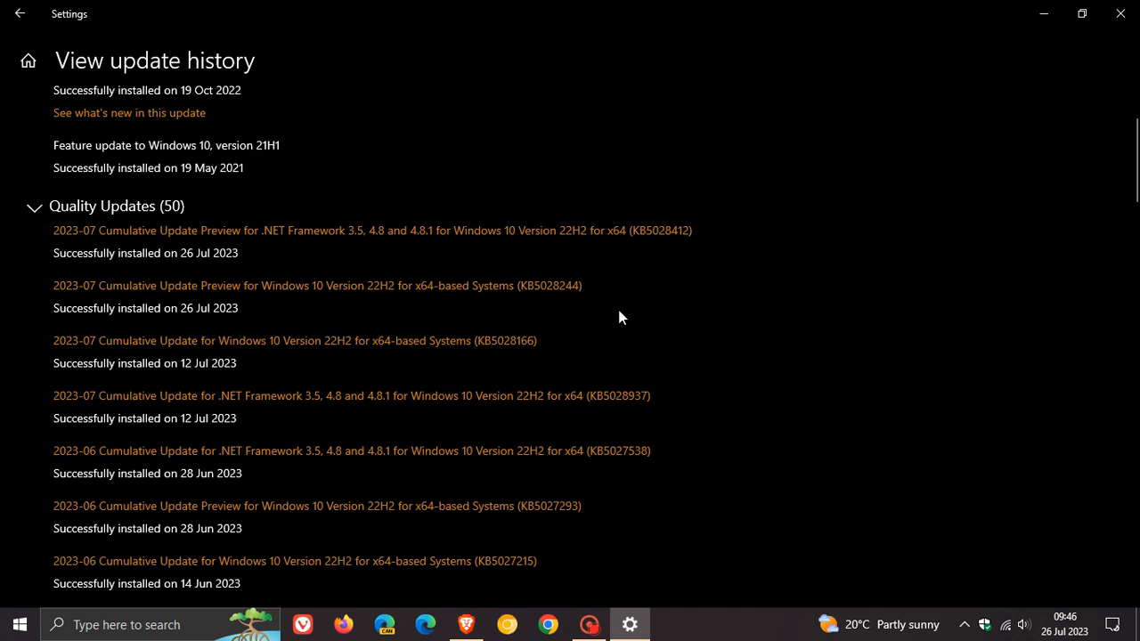
mouse_move(623, 317)
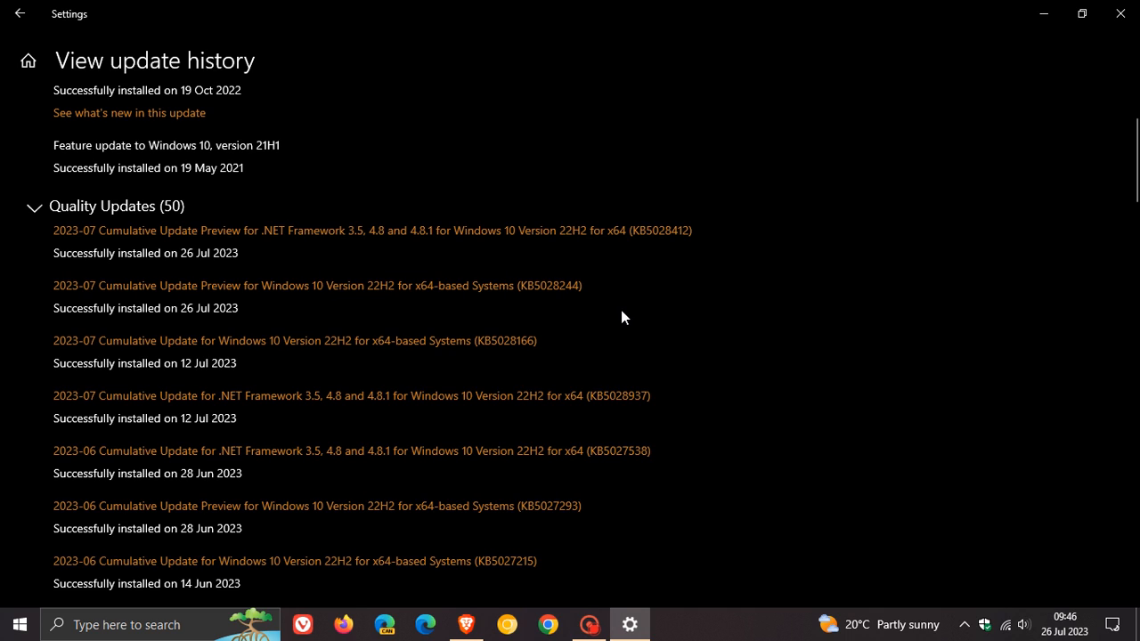
mouse_move(530, 309)
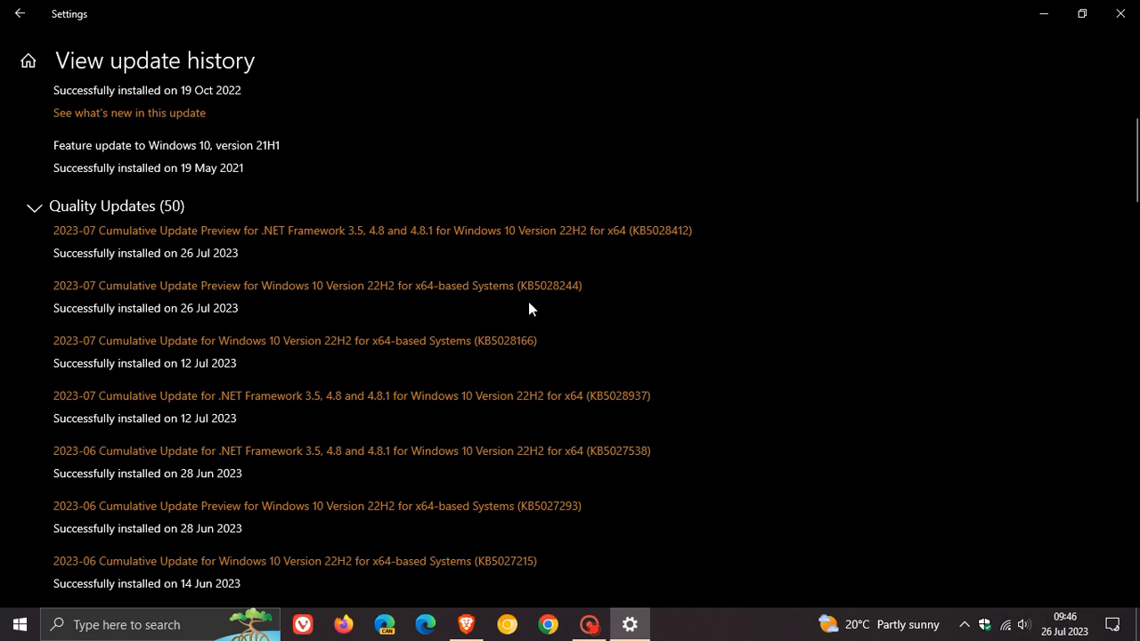
mouse_move(595, 307)
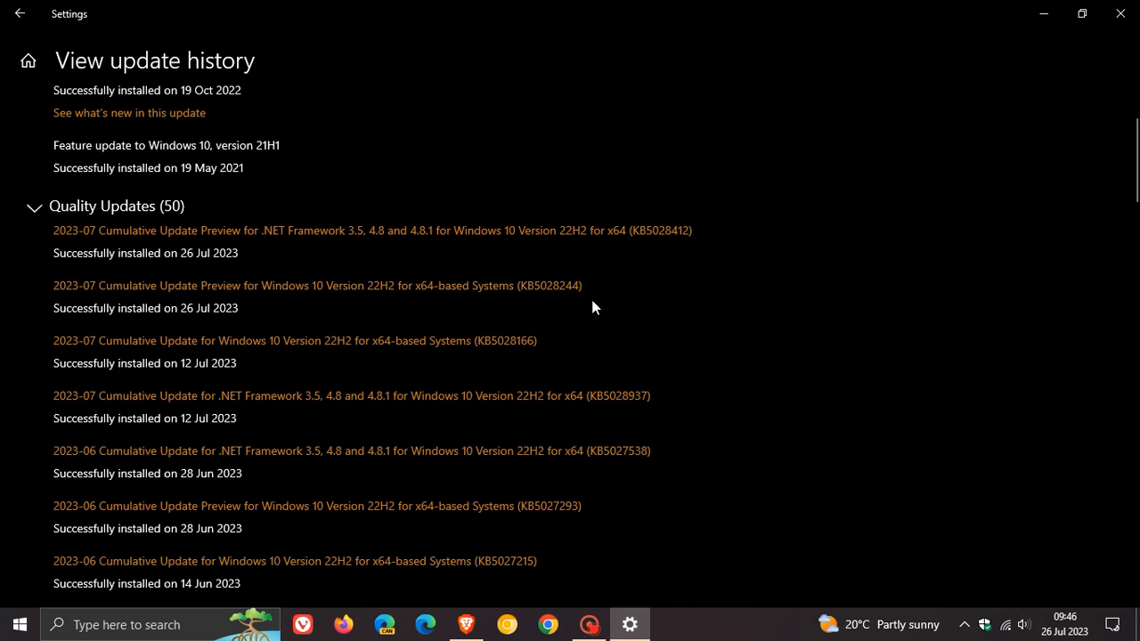
mouse_move(620, 305)
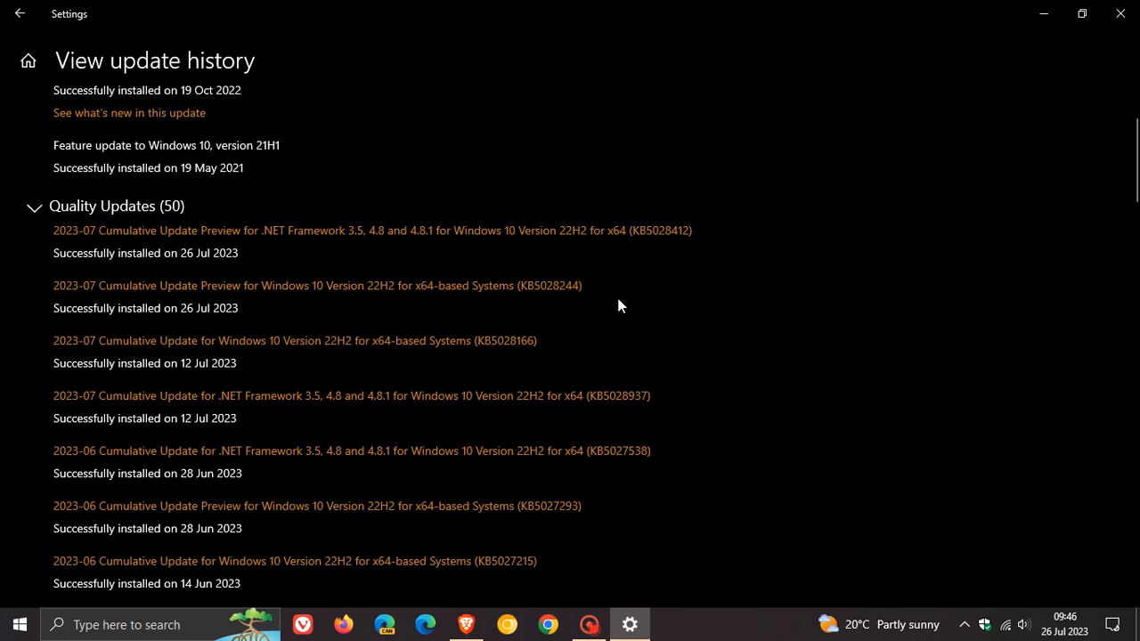
mouse_move(498, 285)
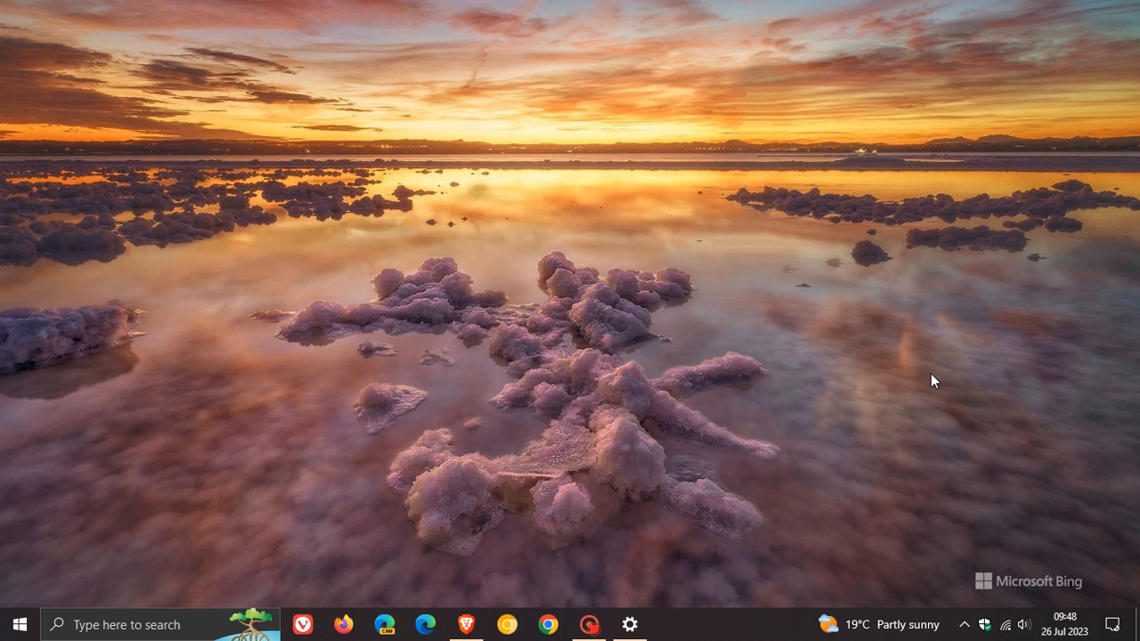
mouse_move(715, 274)
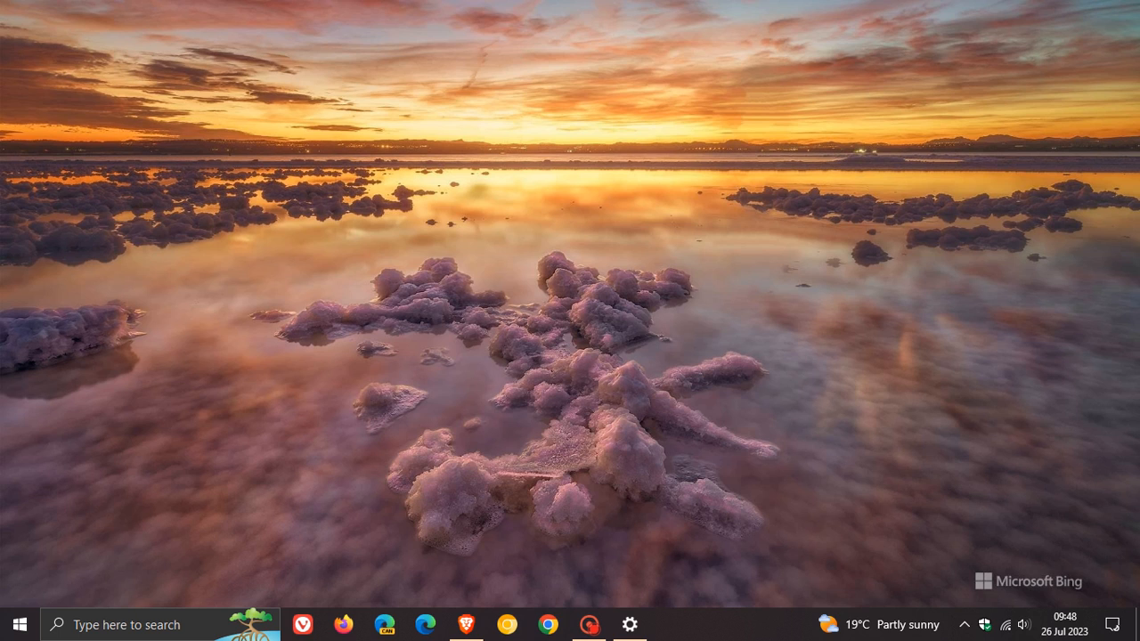
mouse_move(986, 415)
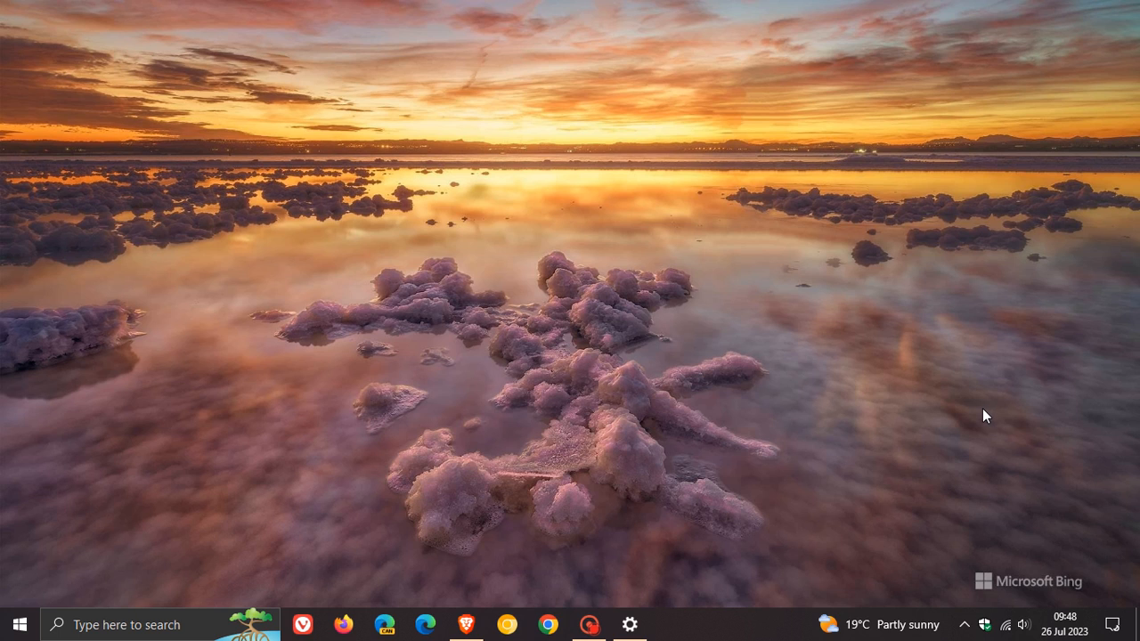
mouse_move(1017, 456)
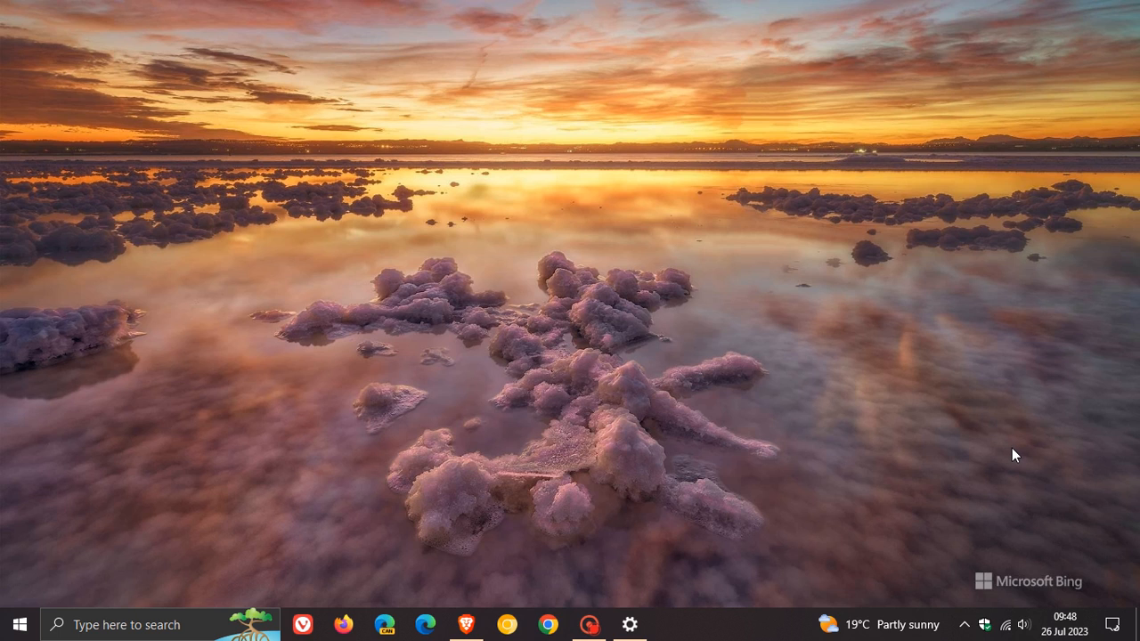
Open the Action Center notifications and quick actions panel
left_click(1112, 624)
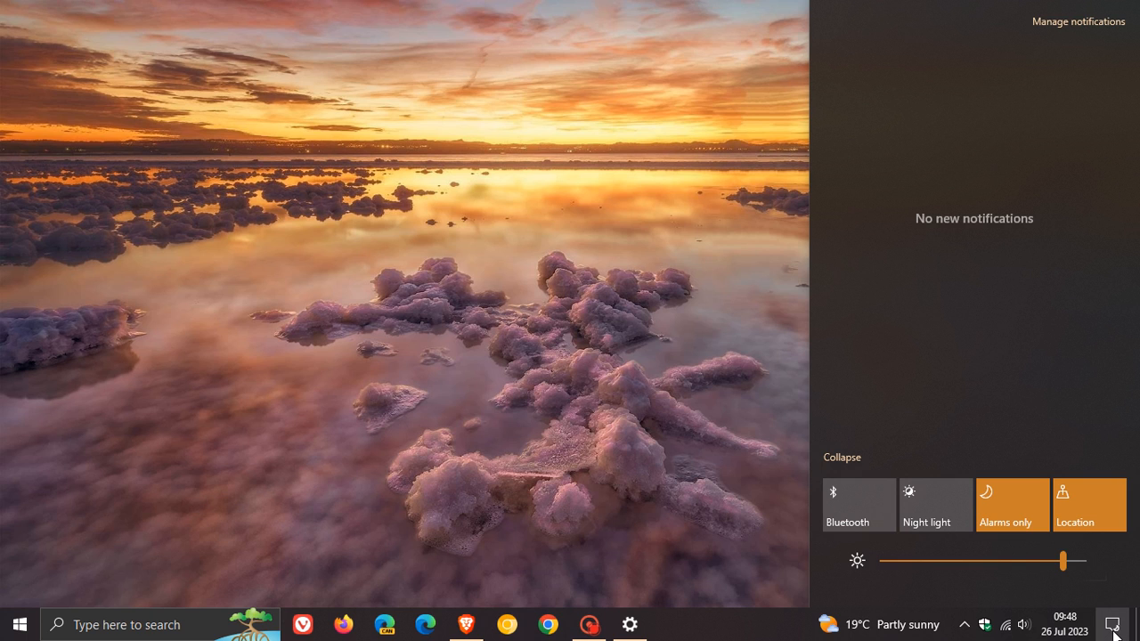
mouse_move(643, 410)
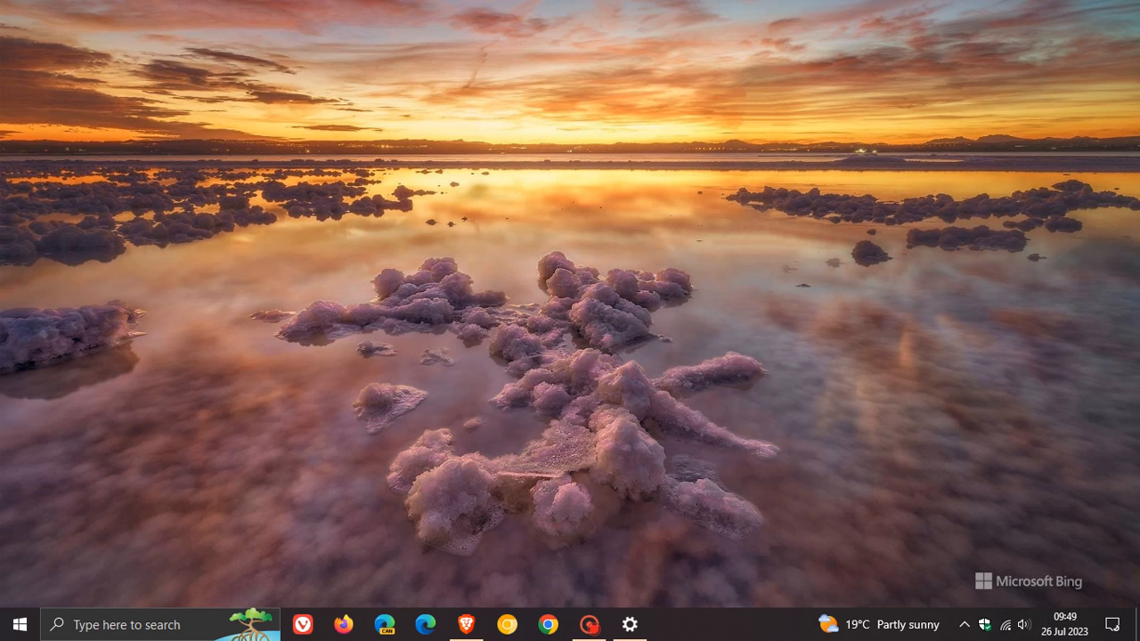
mouse_move(720, 230)
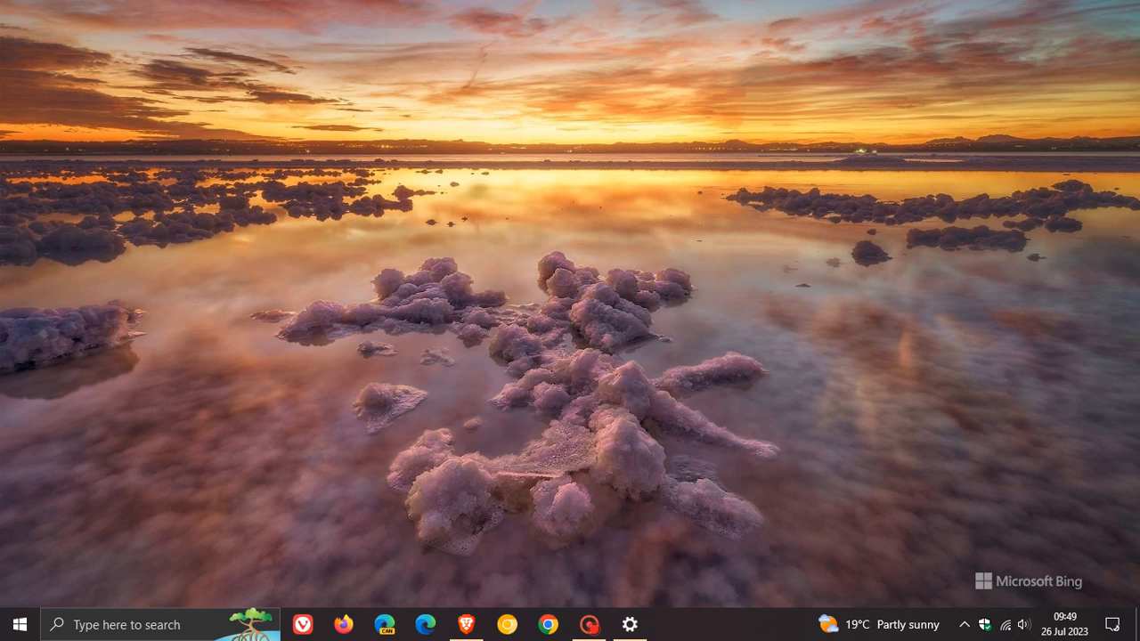
mouse_move(710, 219)
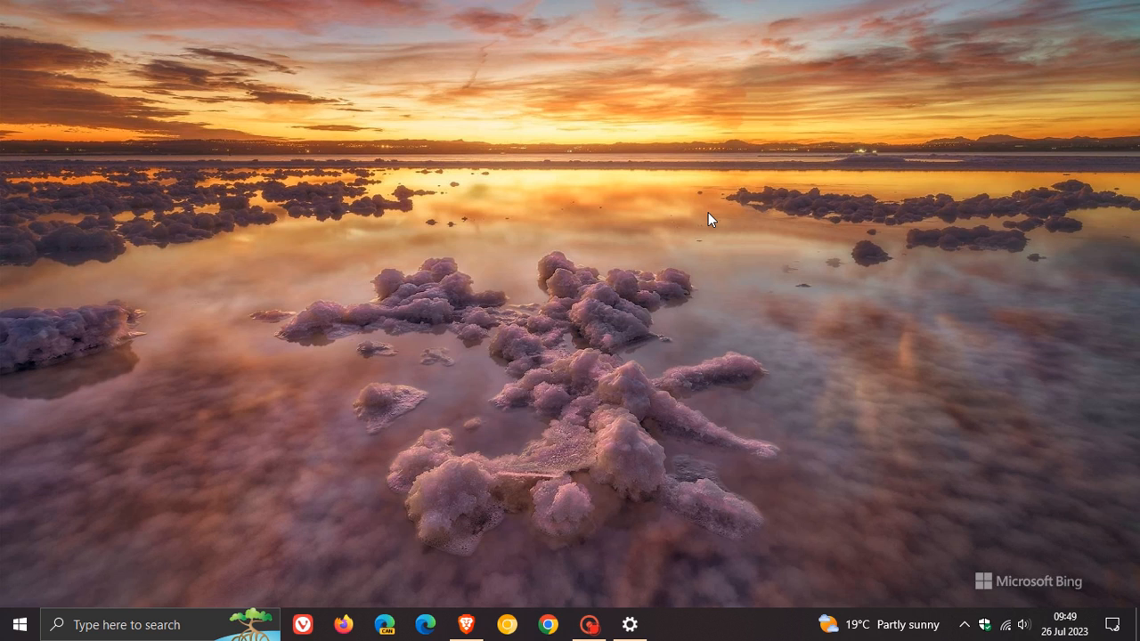
mouse_move(715, 236)
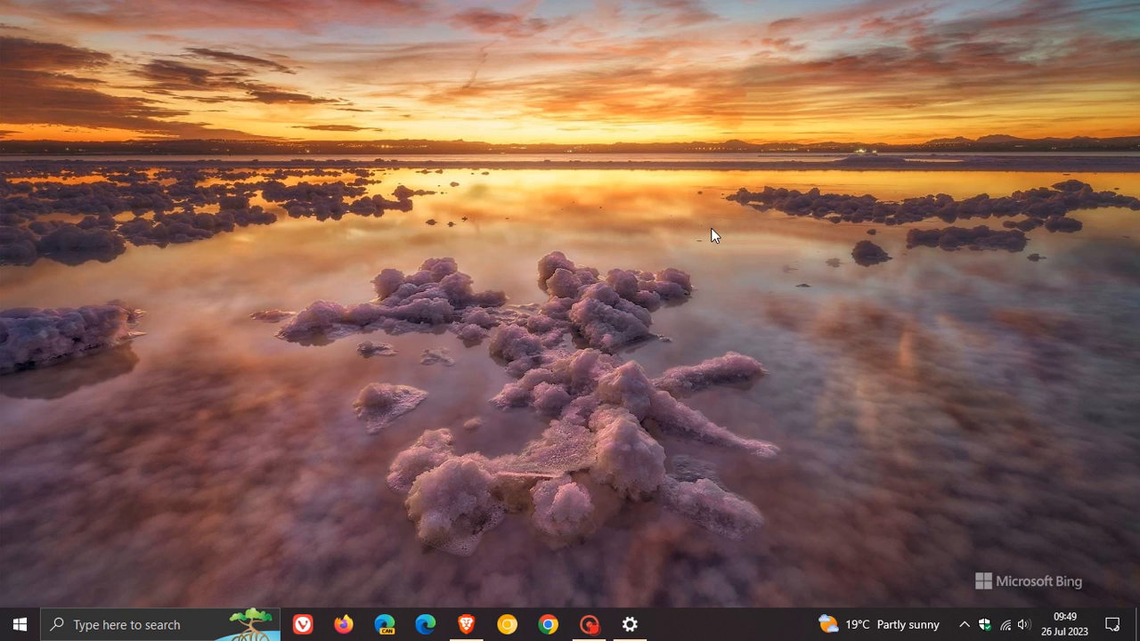
mouse_move(587, 217)
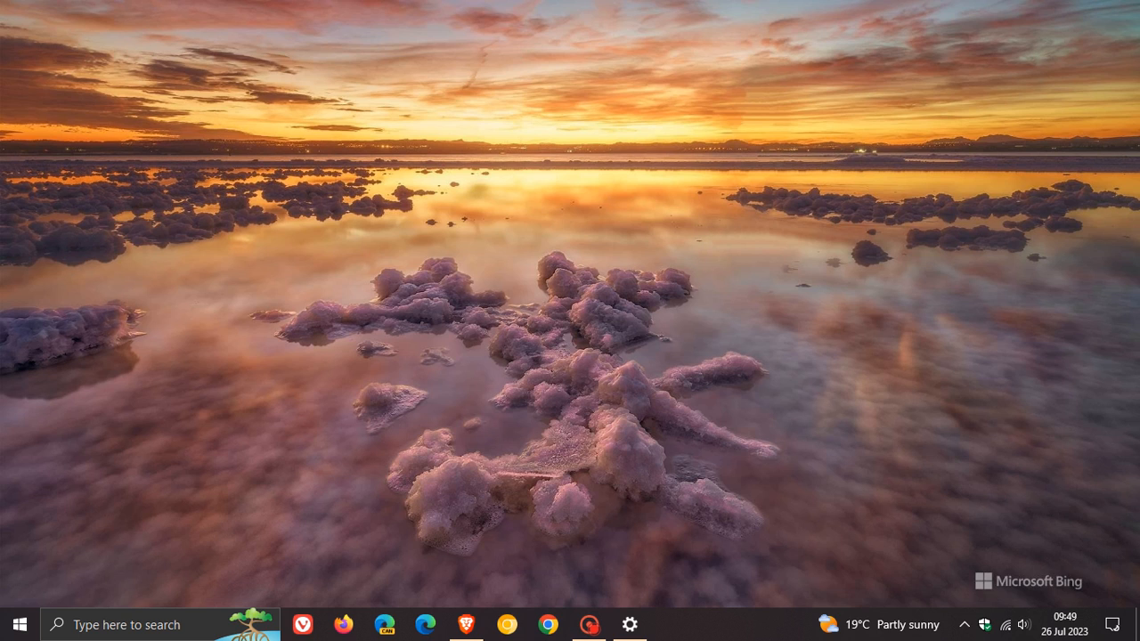
mouse_move(660, 394)
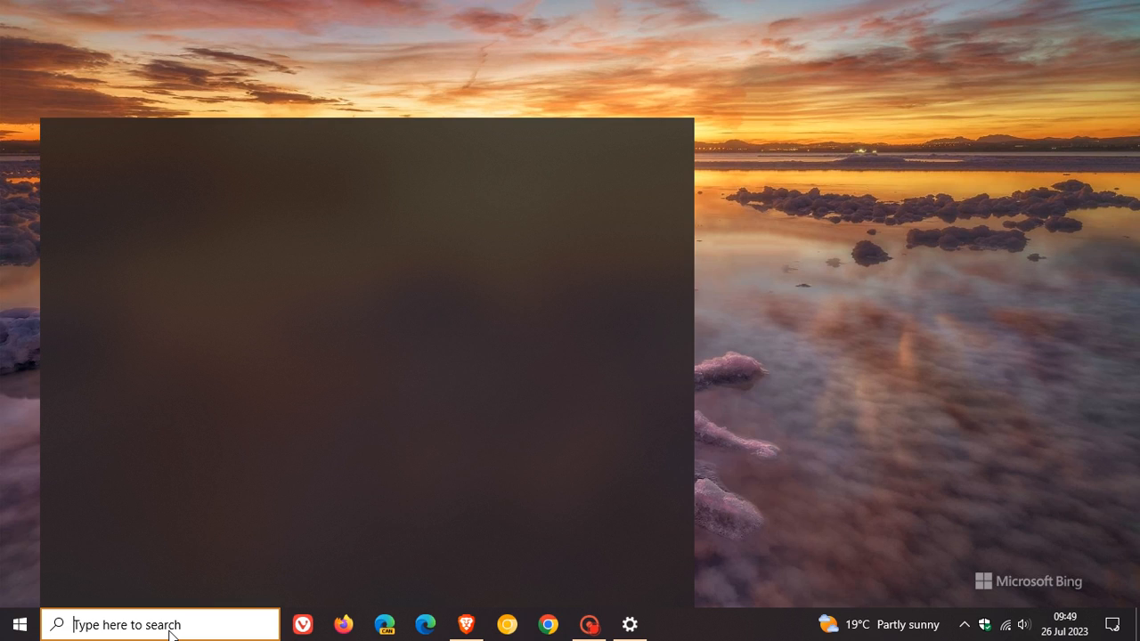
Run winver, confirm Version 22H2 build 19045.3271, and close About Windows
type("wi")
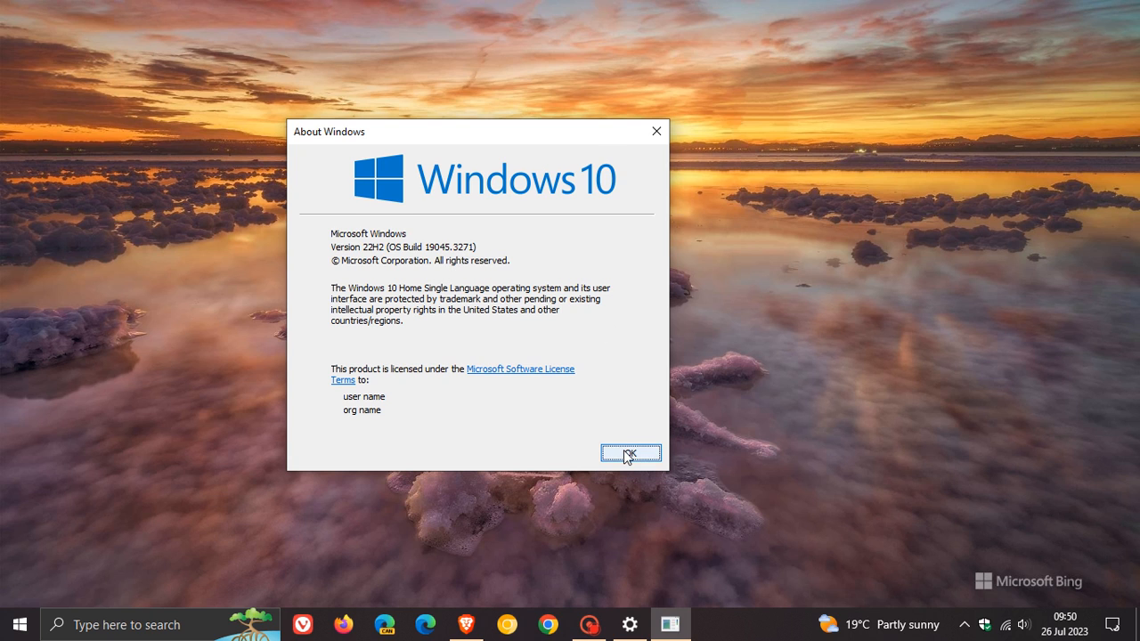
left_click(630, 453)
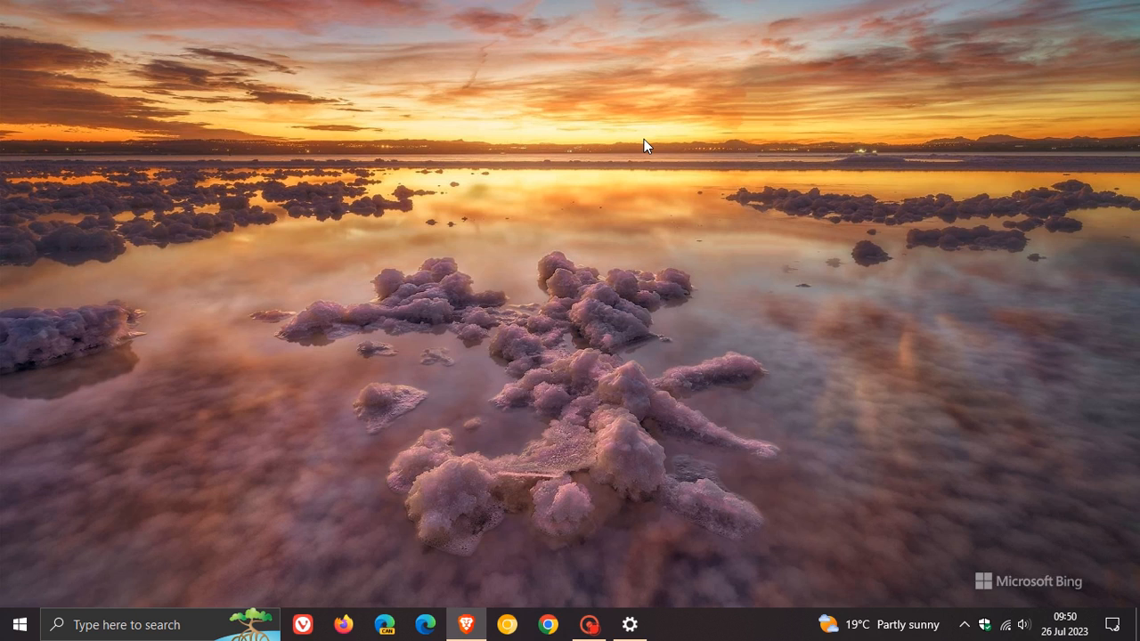
mouse_move(637, 124)
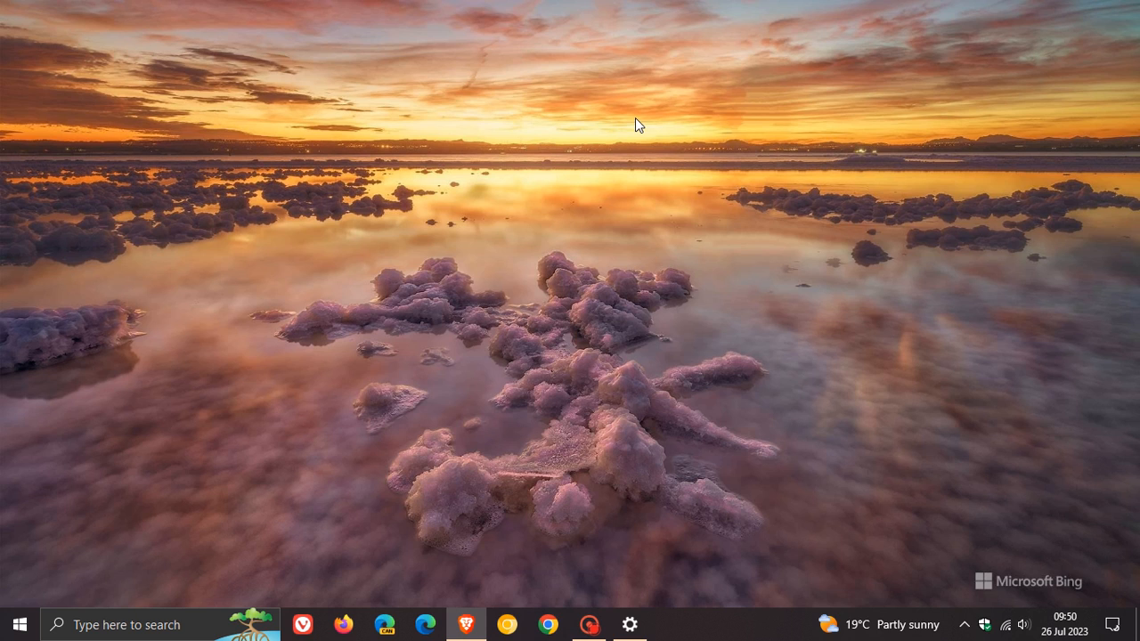
mouse_move(636, 186)
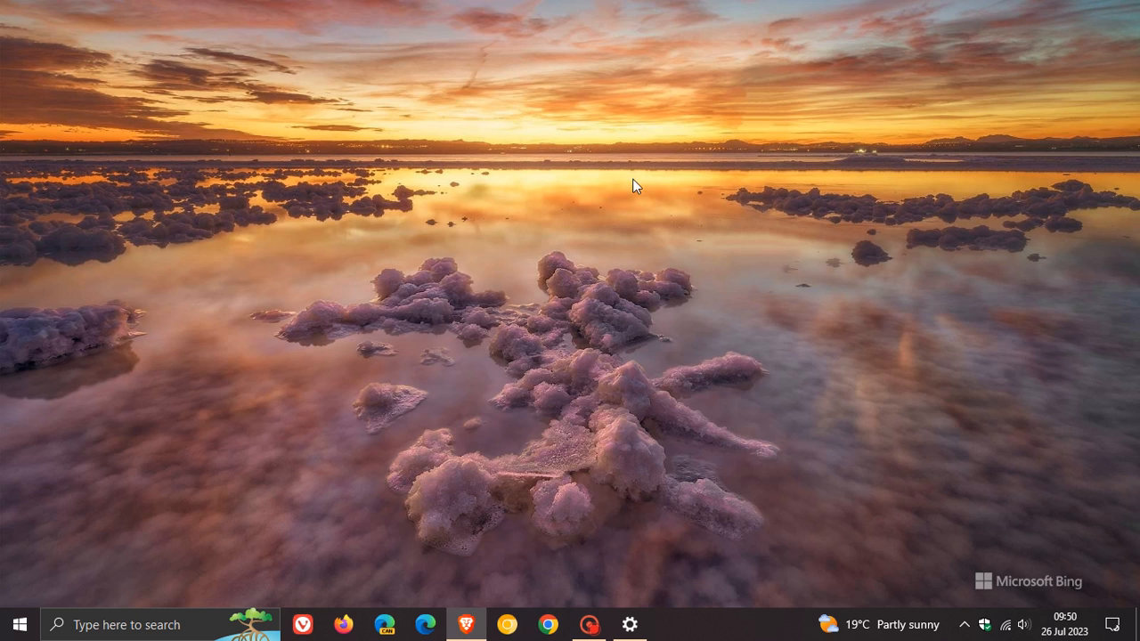